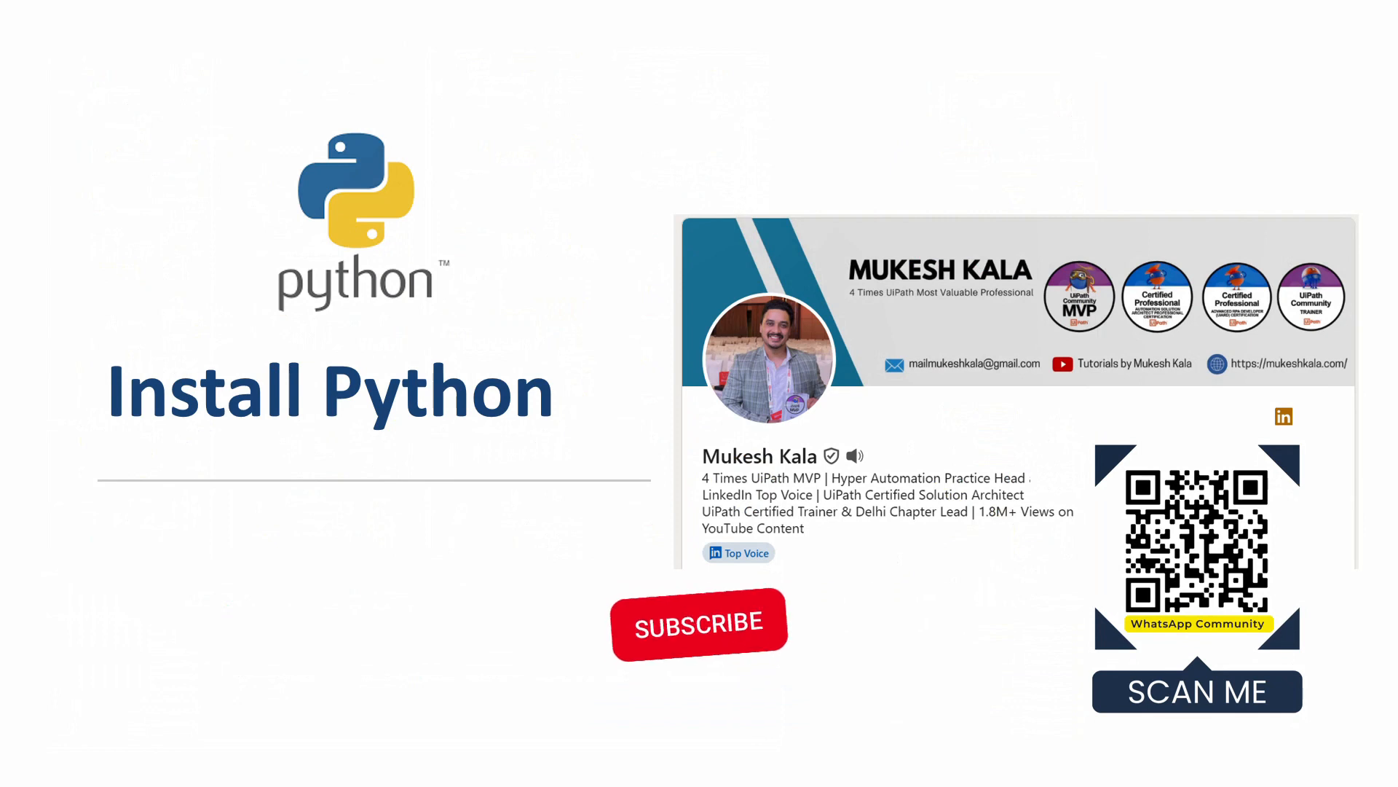
Download the Python 3.12.3 Windows installer and view it in Chrome's downloads.
{"action": "left_click", "coordinate": [699, 621]}
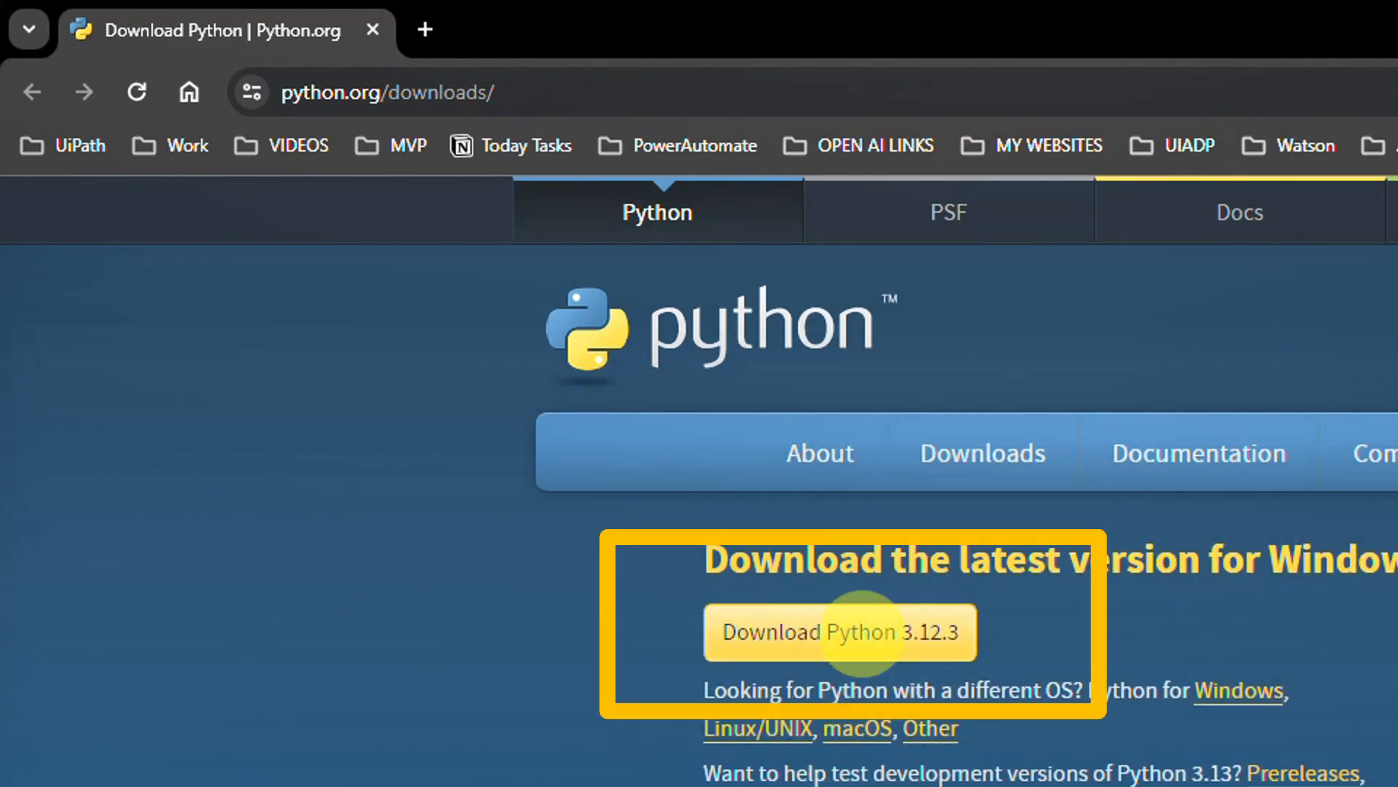
{"action": "mouse_move", "coordinate": [866, 648]}
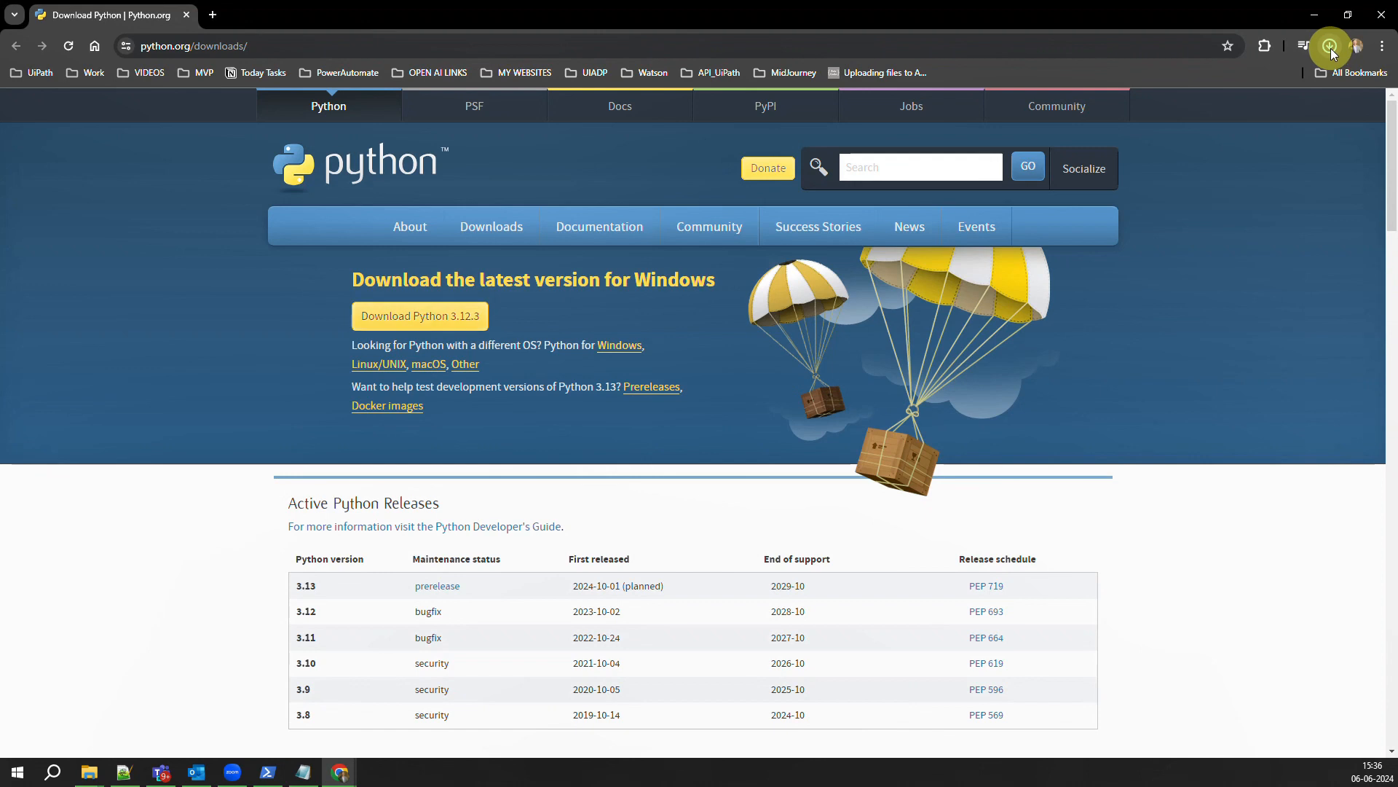
{"action": "left_click", "coordinate": [420, 315]}
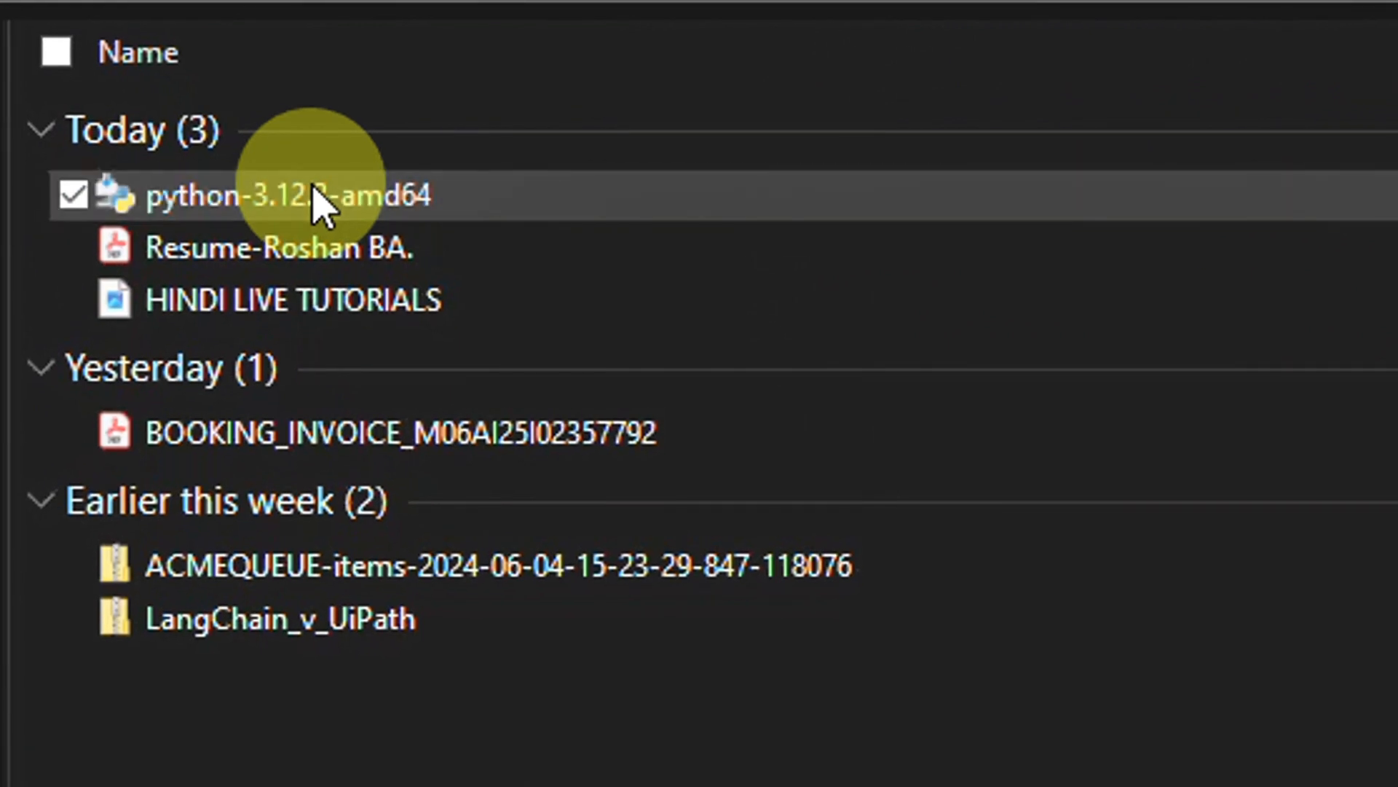
Run python-3.12.3-amd64 from the Downloads folder to open the 64-bit setup window.
{"action": "left_click", "coordinate": [267, 195]}
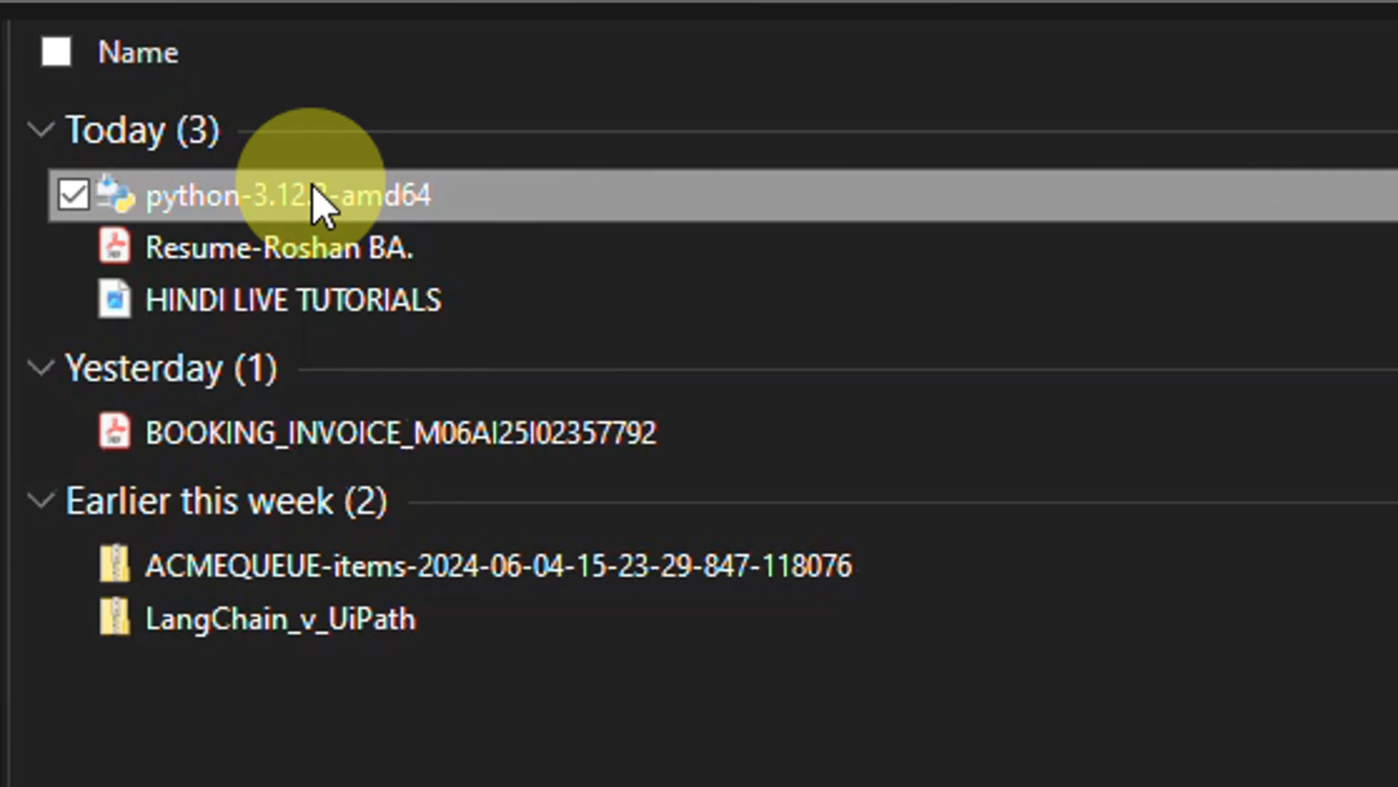
{"action": "double_click", "coordinate": [283, 110]}
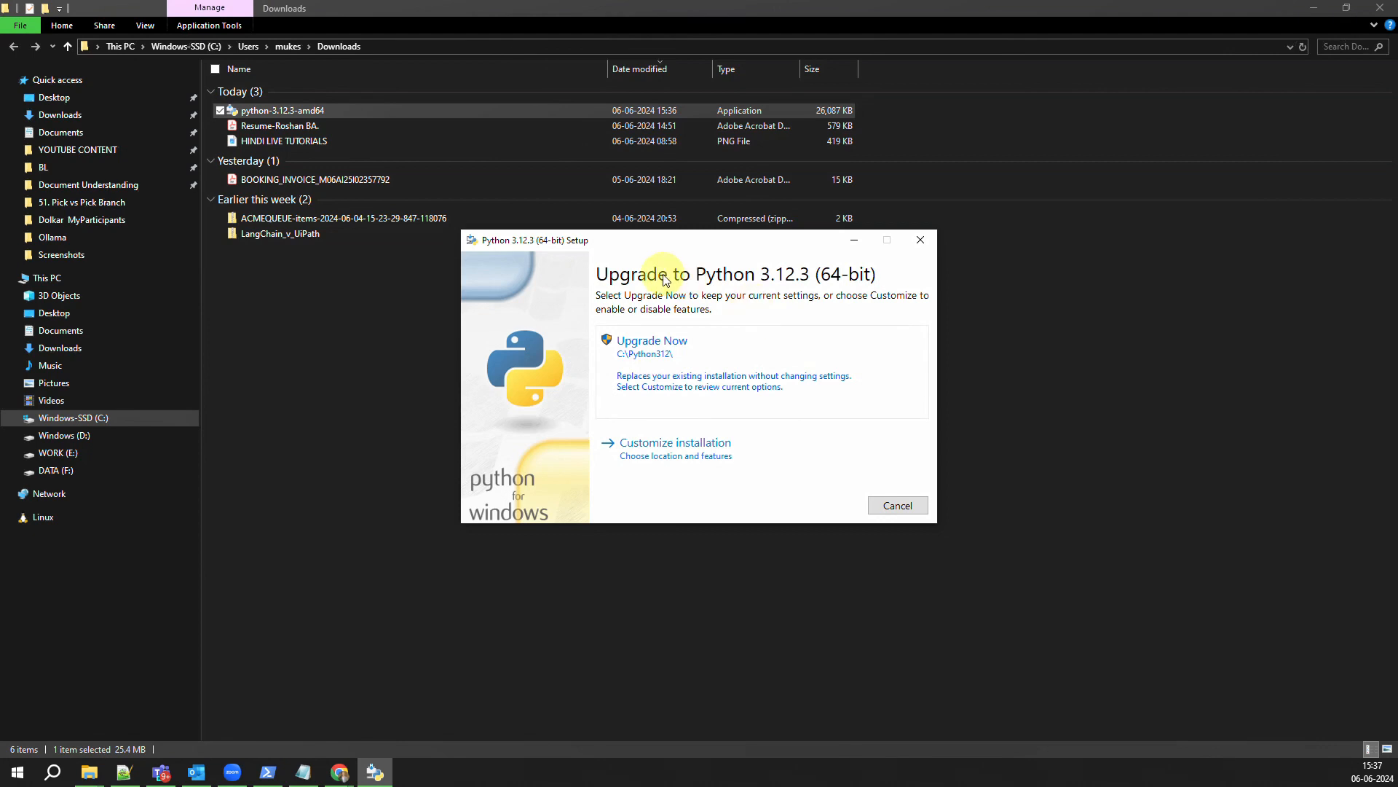
{"action": "mouse_move", "coordinate": [834, 493]}
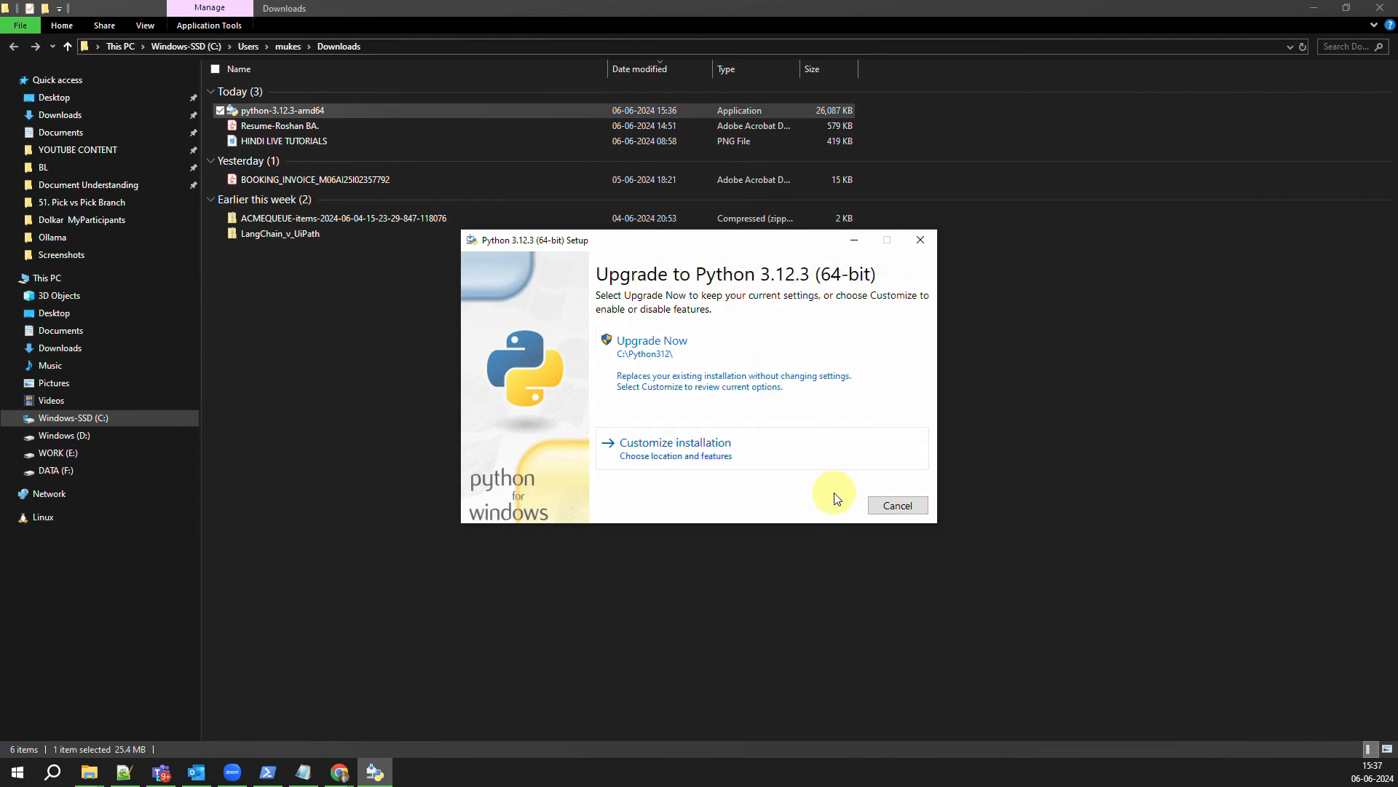
Choose Upgrade Now to install Python 3.12.3 (64-bit) until setup succeeds.
{"action": "left_click", "coordinate": [651, 340]}
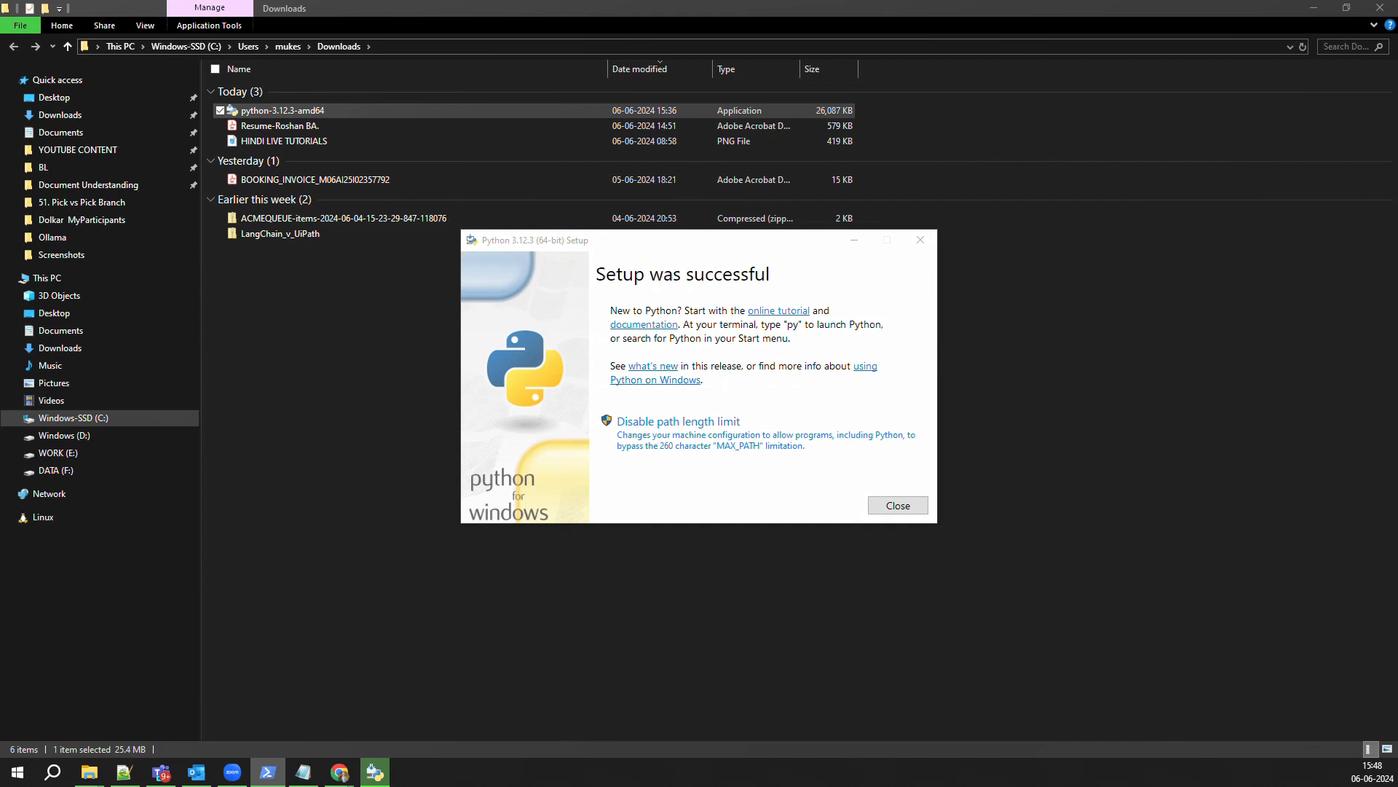
Close the 'Setup was successful' installer page.
{"action": "left_click", "coordinate": [898, 505]}
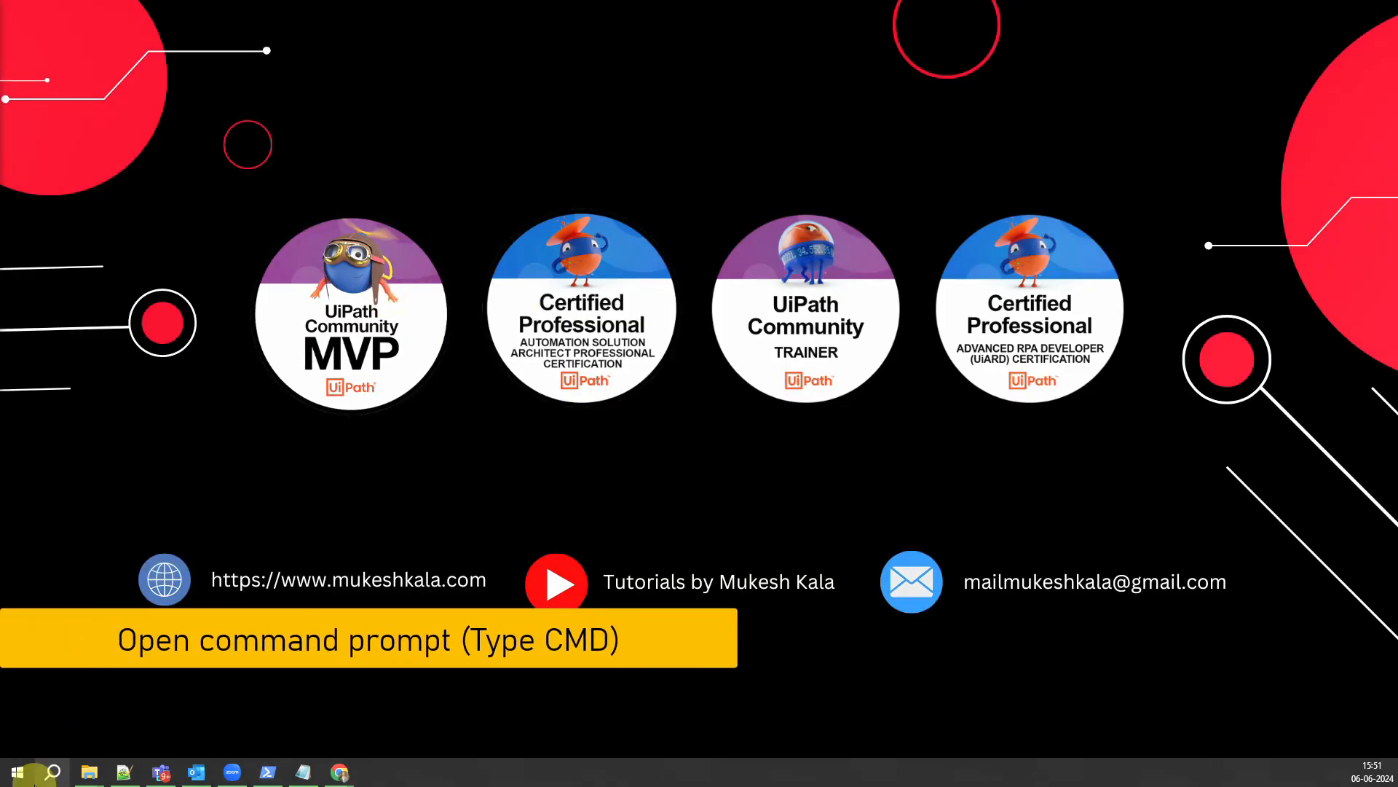
Open Command Prompt from Start search and begin typing 'python'.
{"action": "left_click", "coordinate": [16, 772]}
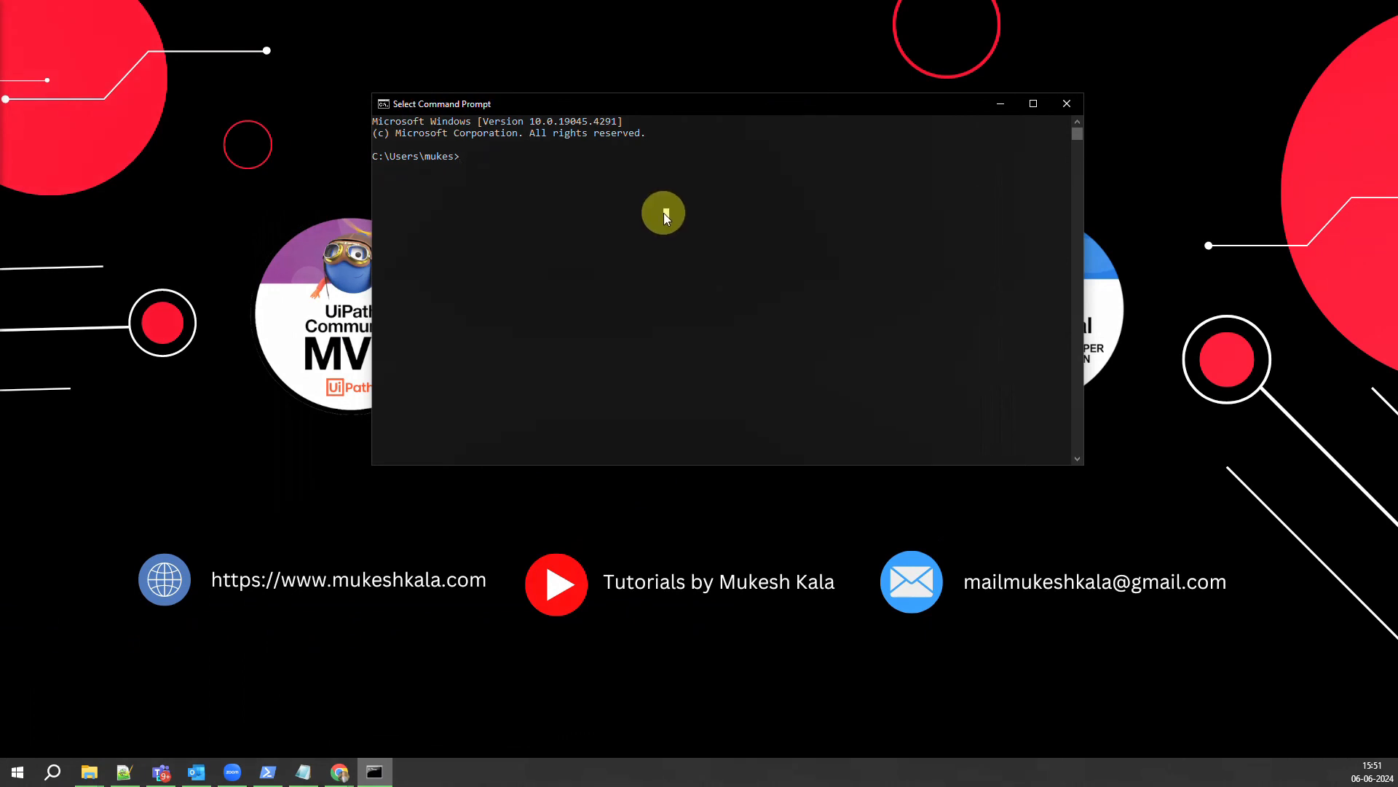
{"action": "type", "text": "pyth"}
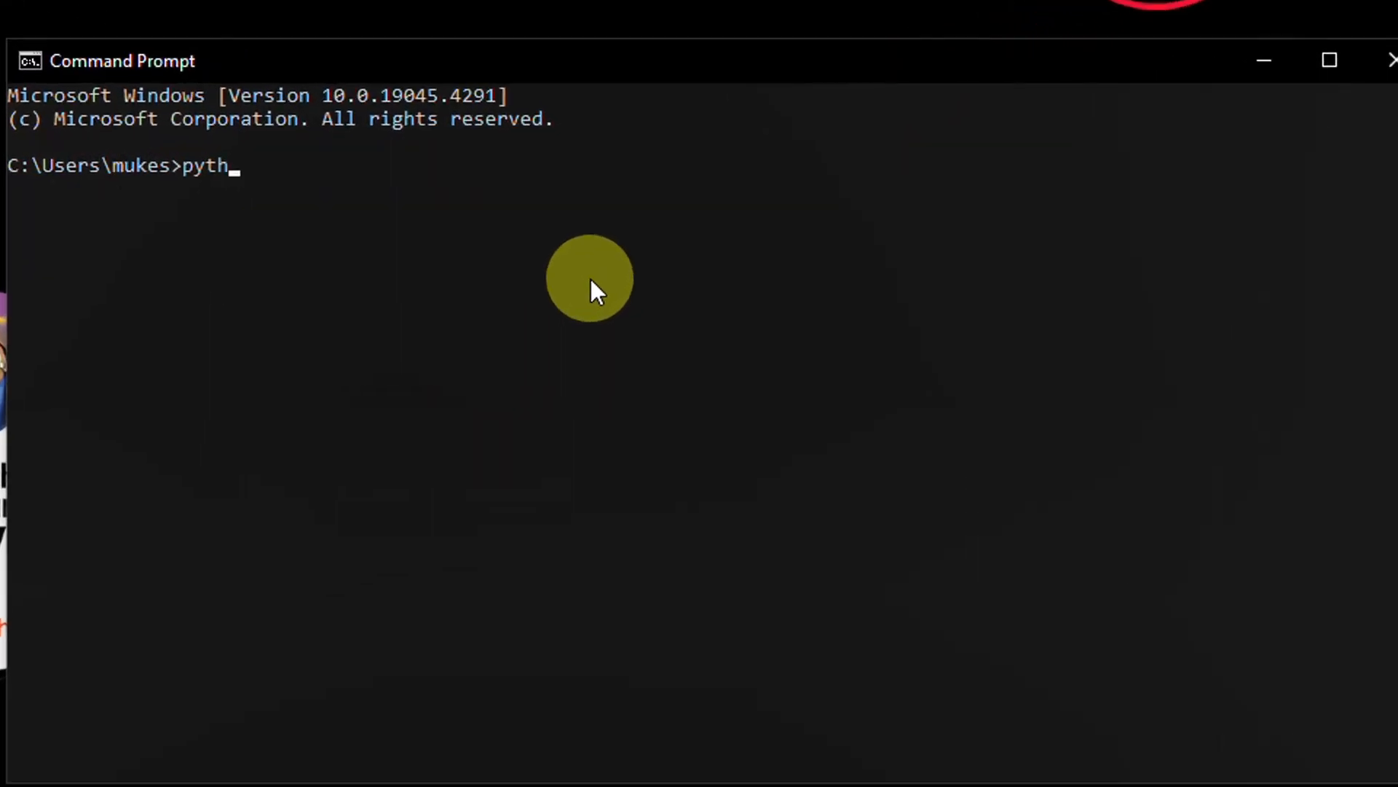